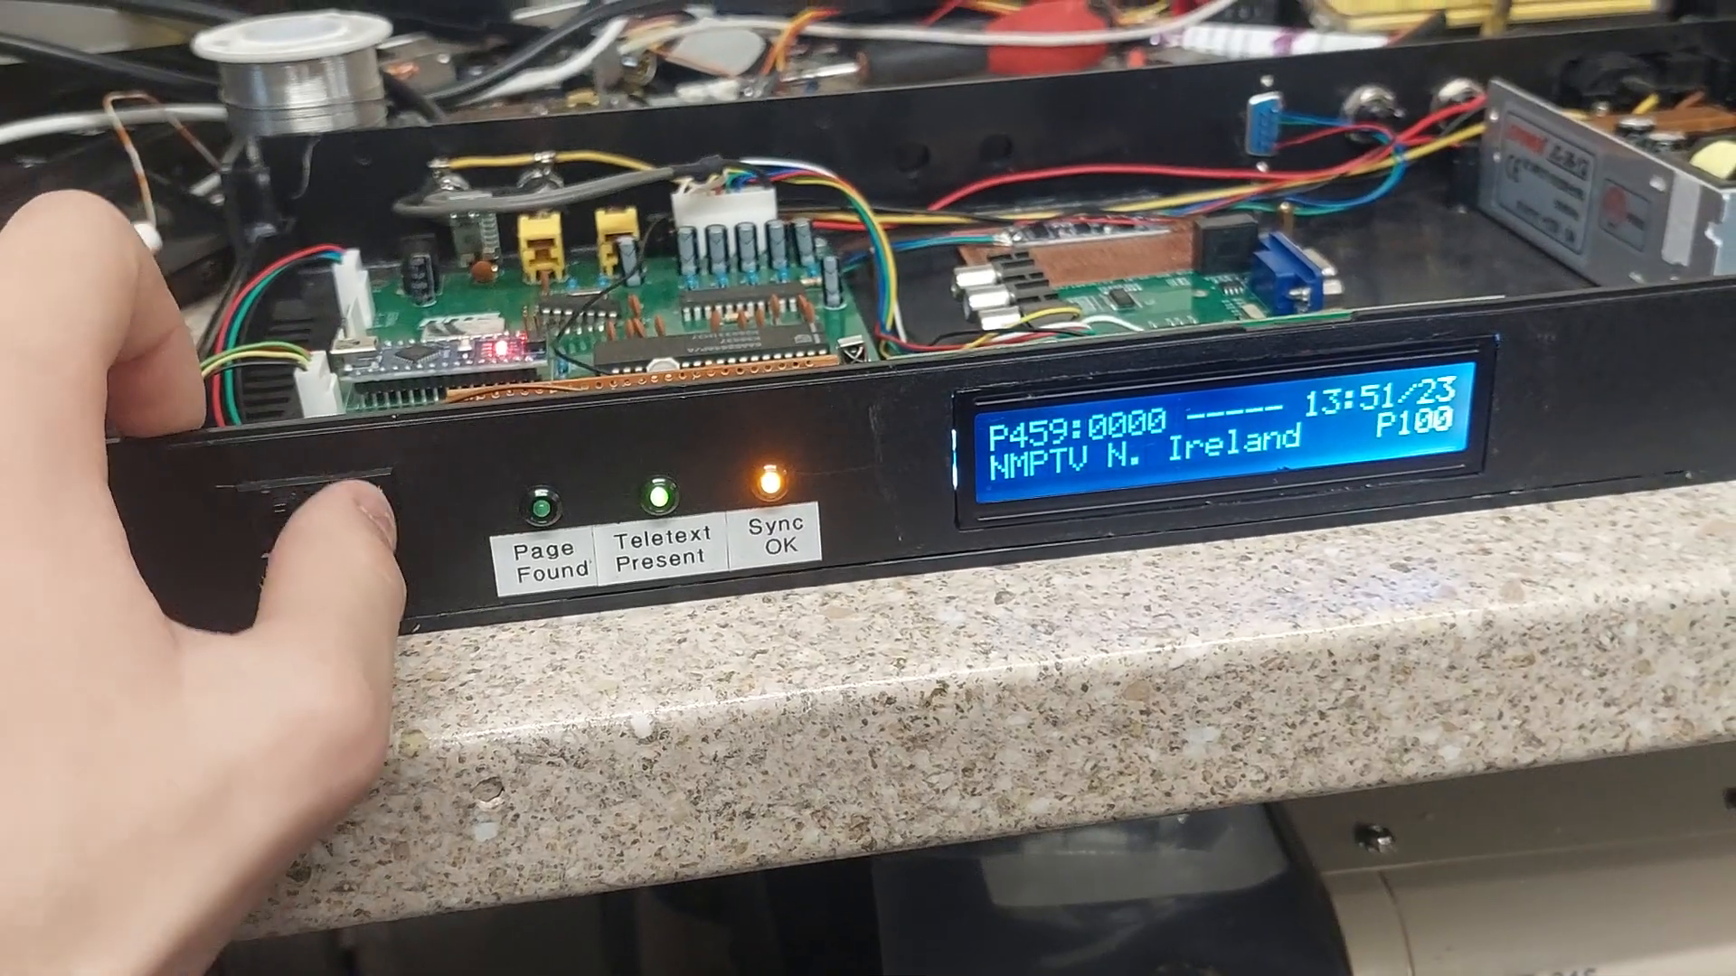
left_click(548, 548)
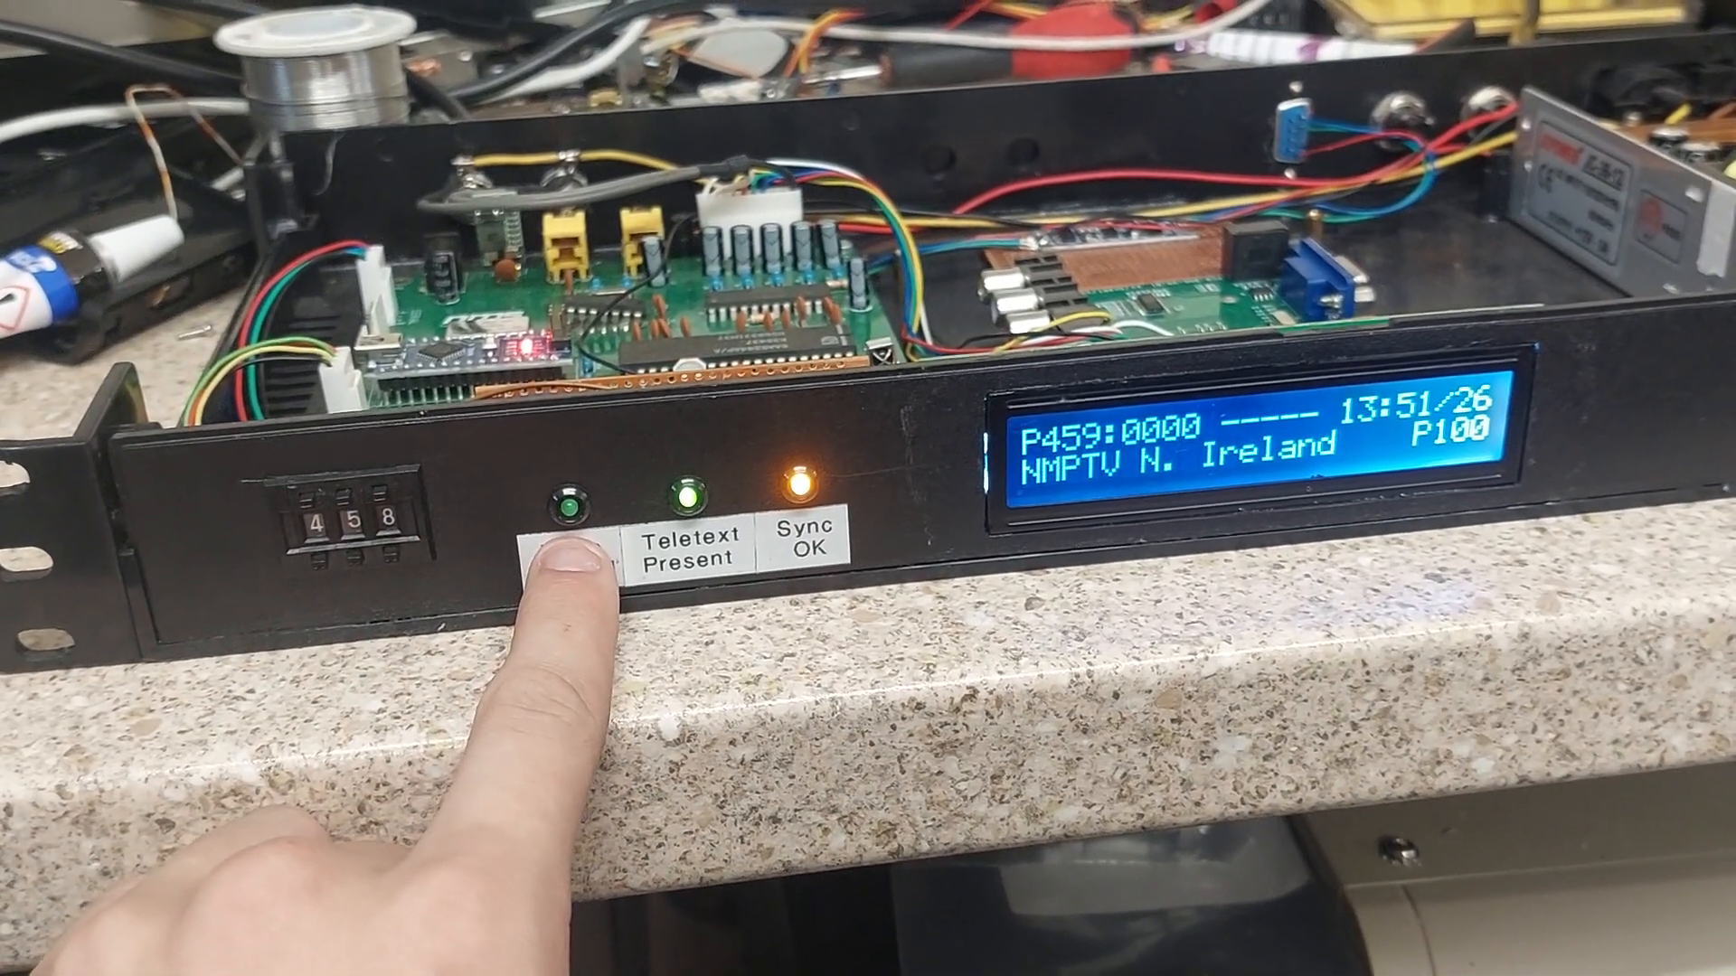